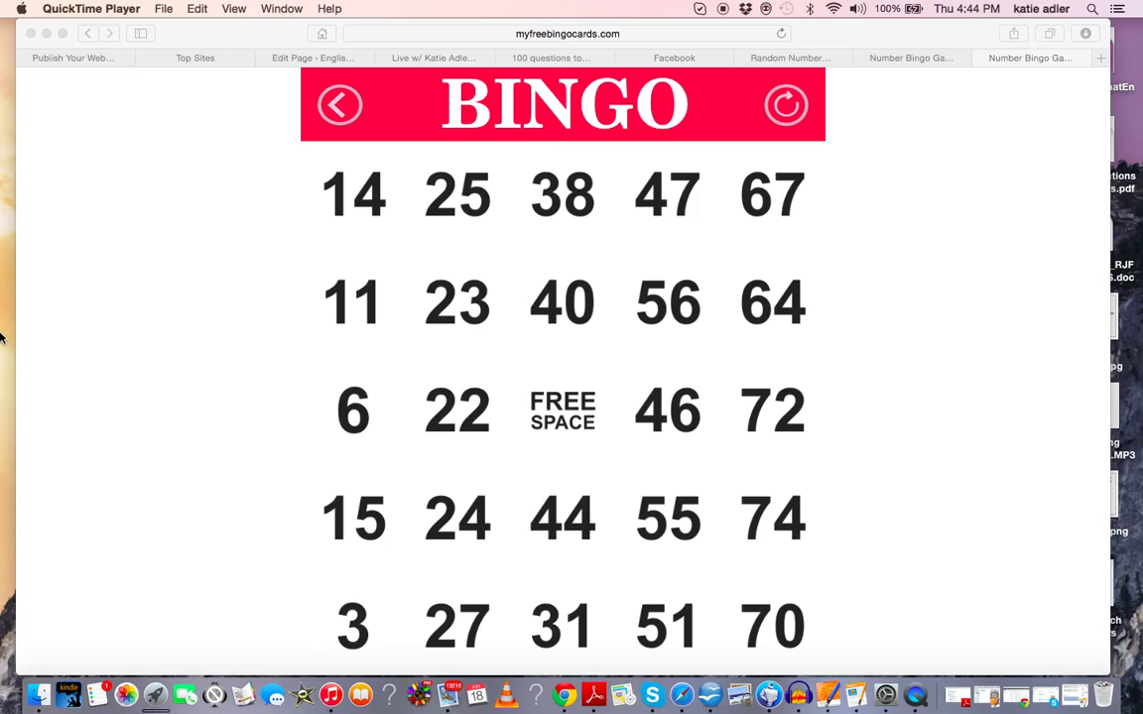
pyautogui.moveTo(32, 220)
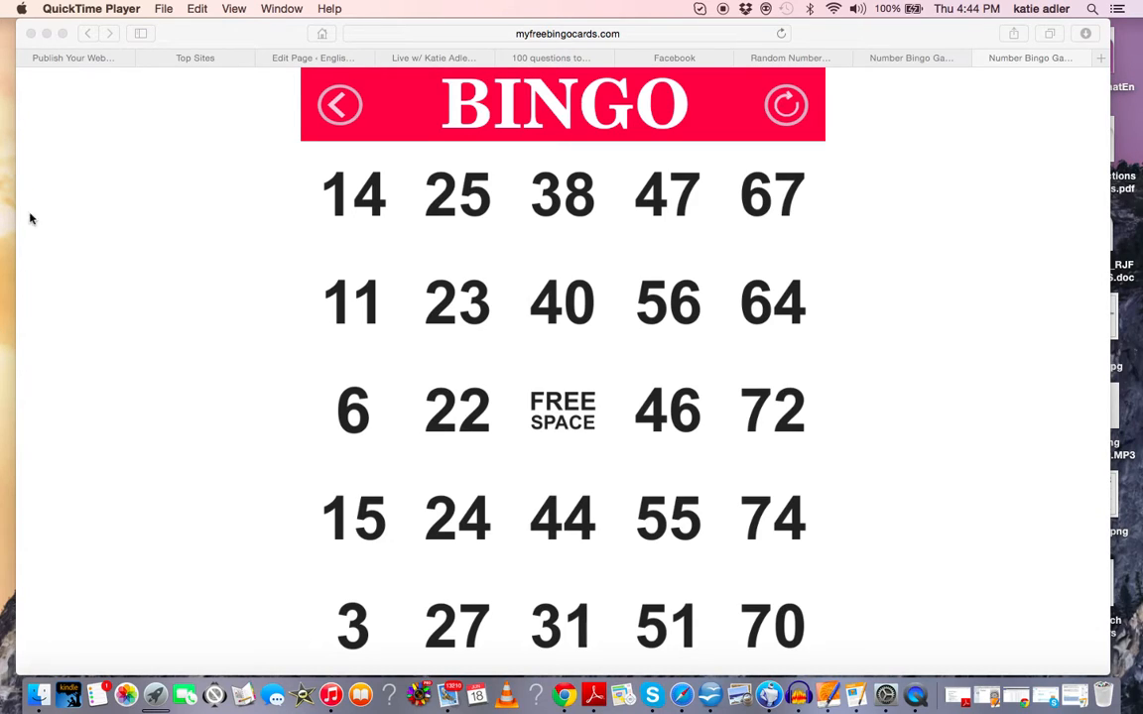
# - Bring the Safari window with the bingo card in front of QuickTime Player
pyautogui.click(568, 33)
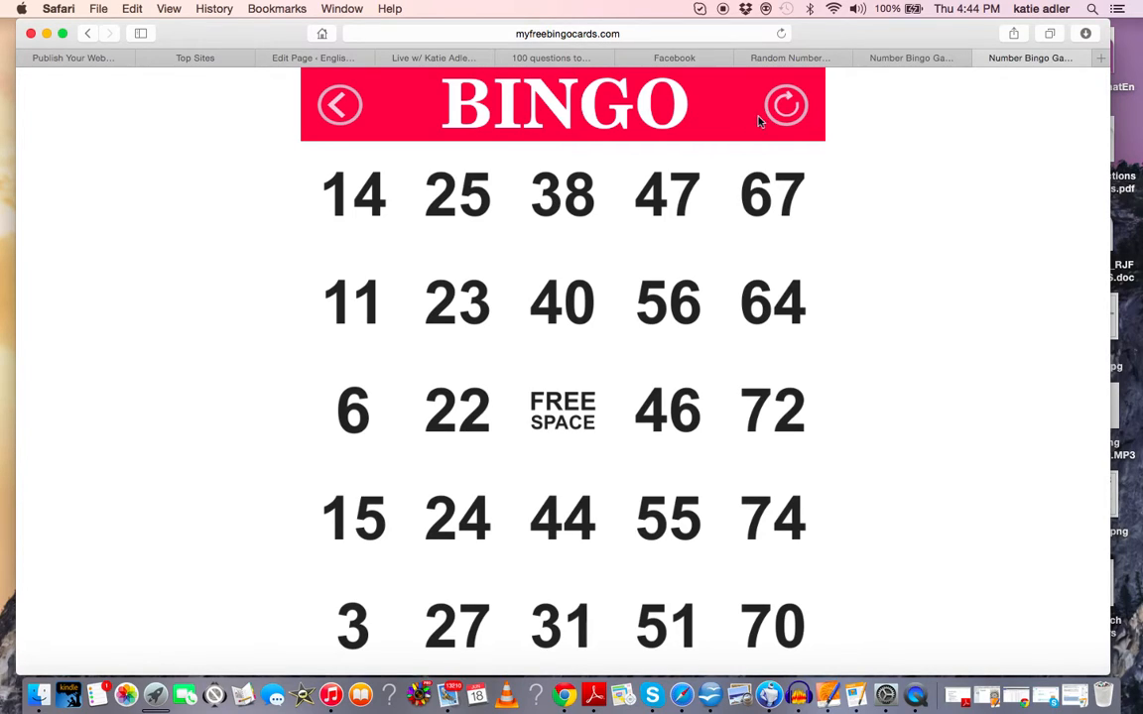
# - Regenerate the bingo card at normal size, starting 11, 21, 39, 52, 72
pyautogui.click(785, 105)
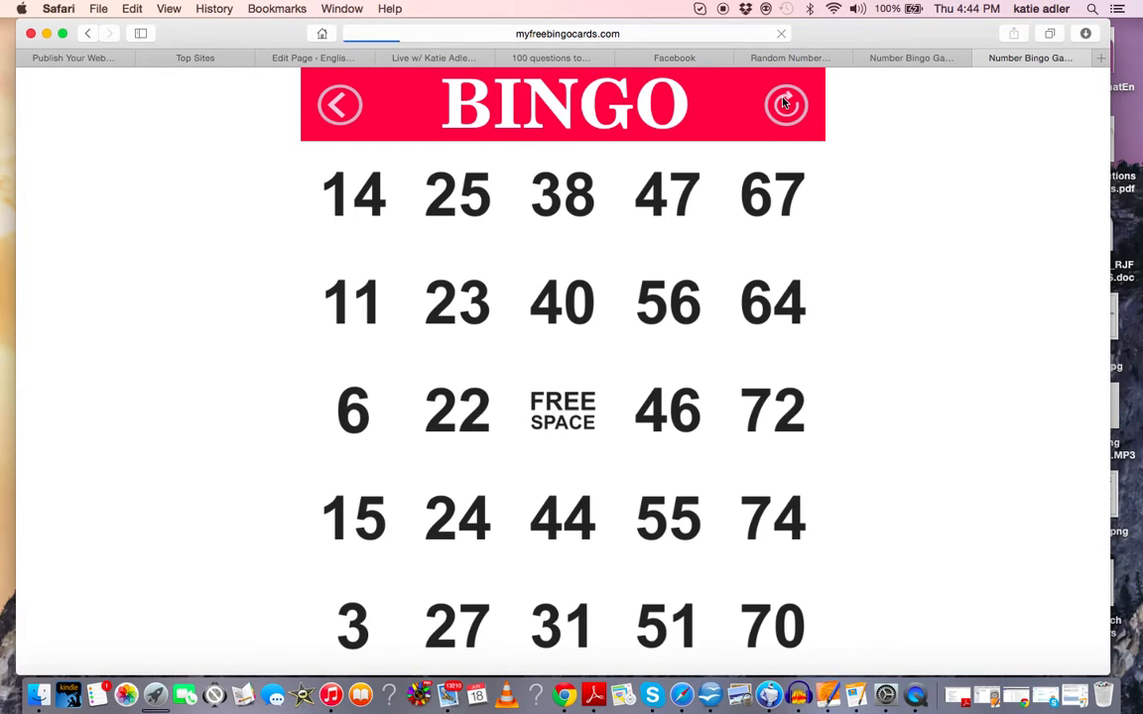
pyautogui.click(786, 105)
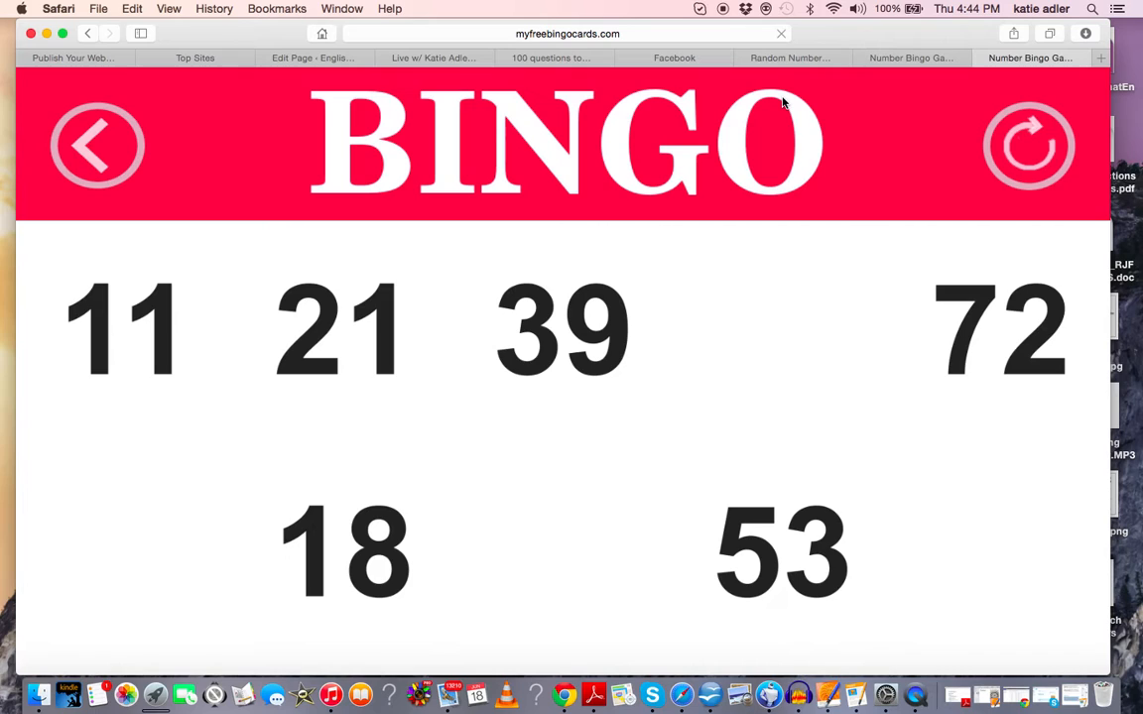
pyautogui.click(1028, 145)
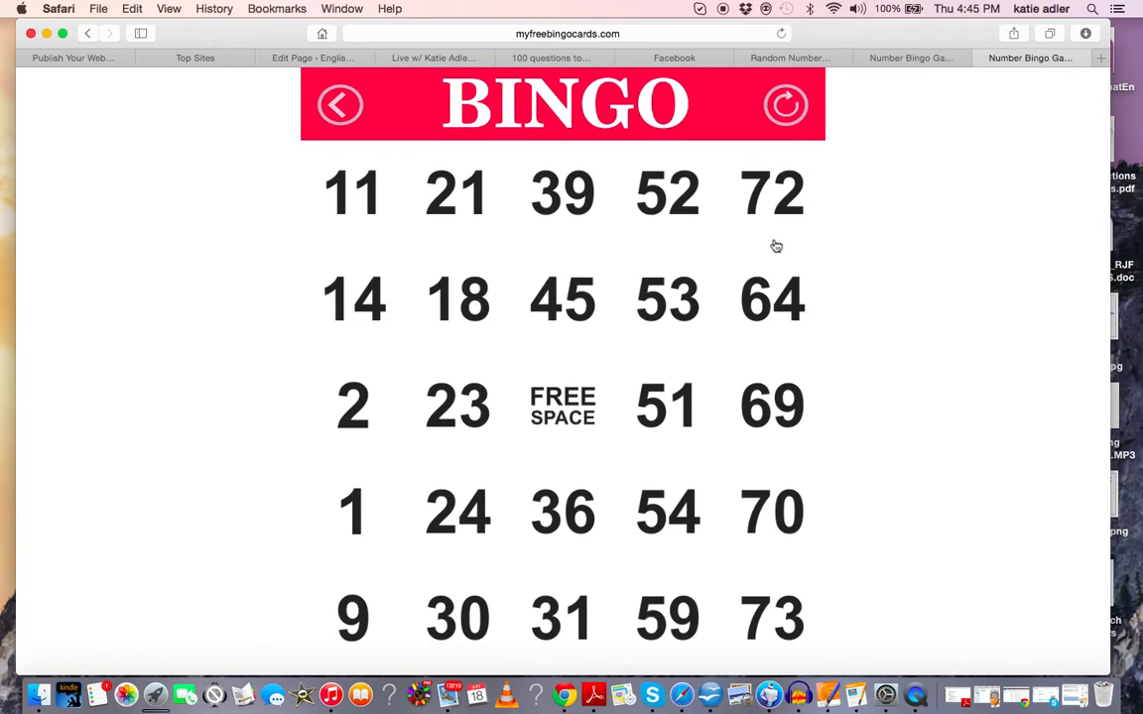
# - Regenerate the card twice, ending with top row 2, 27, 44, 58, 66
pyautogui.click(786, 104)
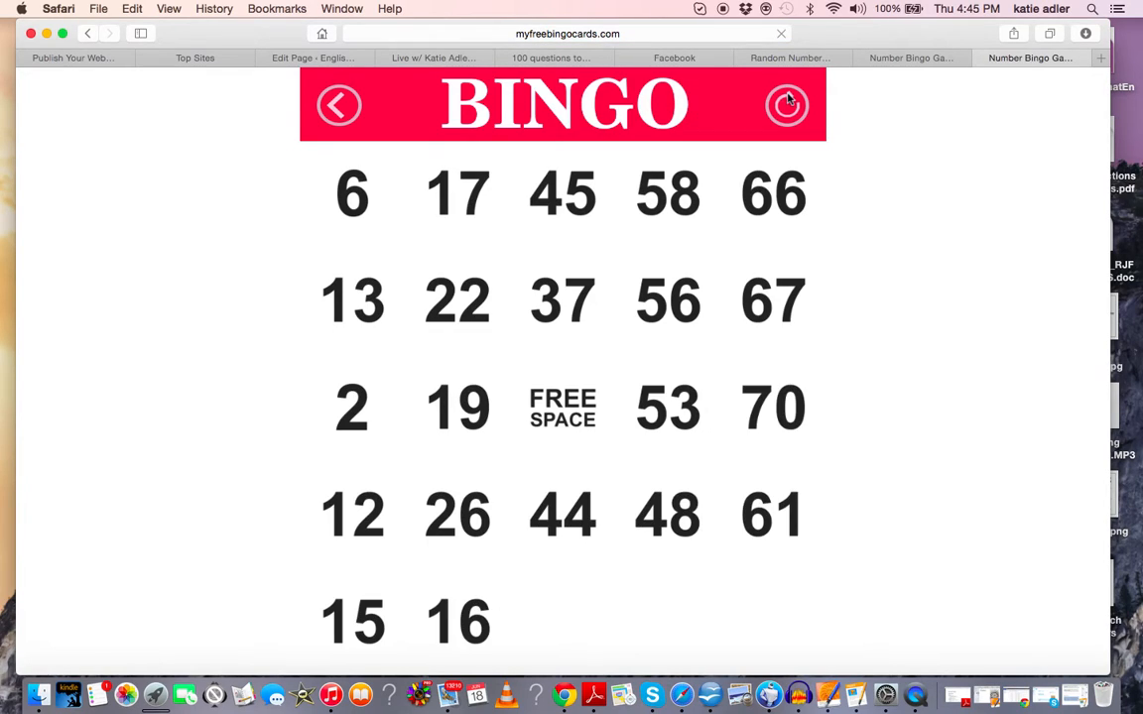
pyautogui.click(786, 105)
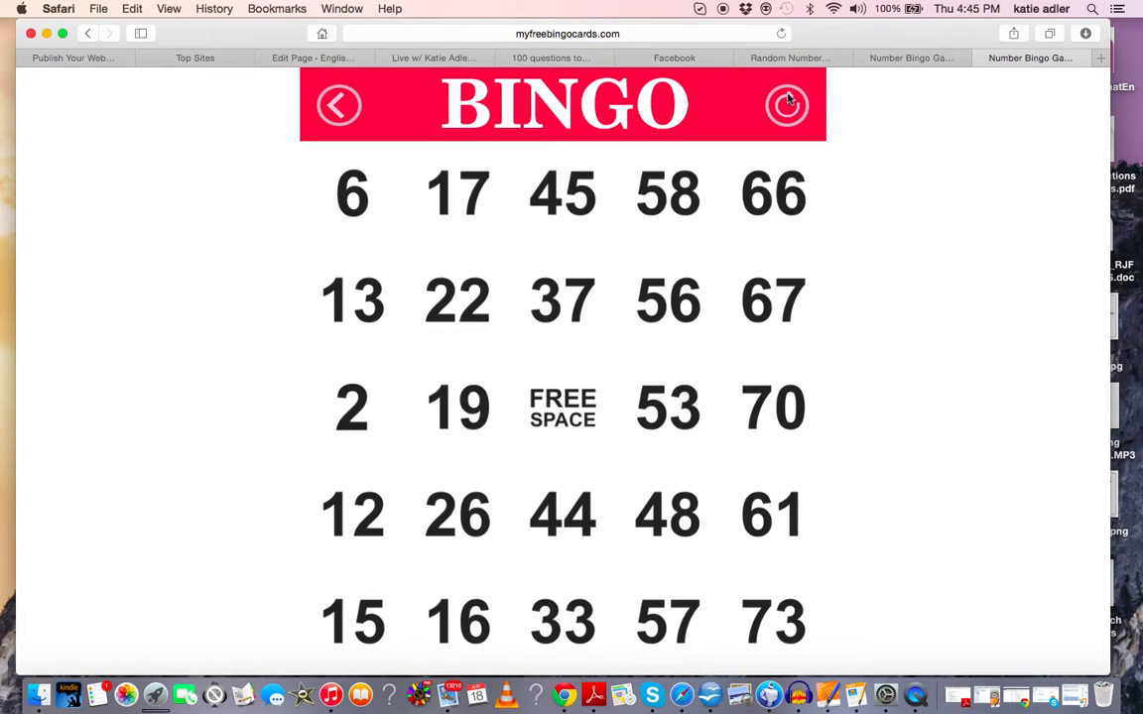
pyautogui.click(786, 105)
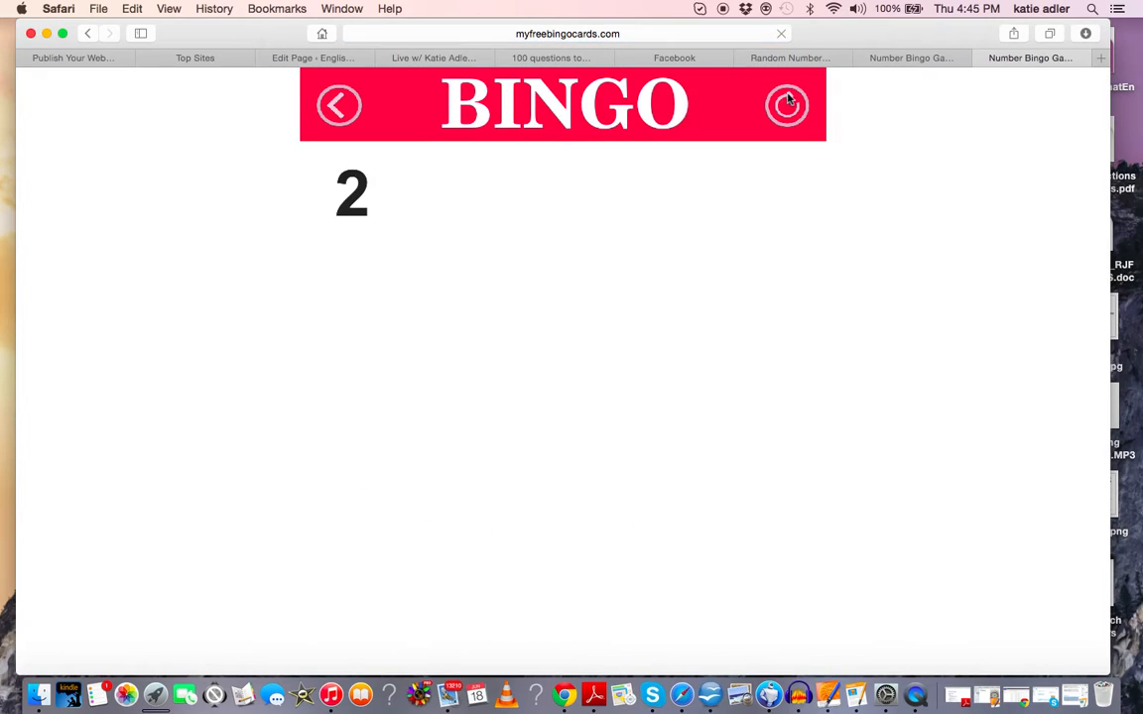
pyautogui.click(786, 105)
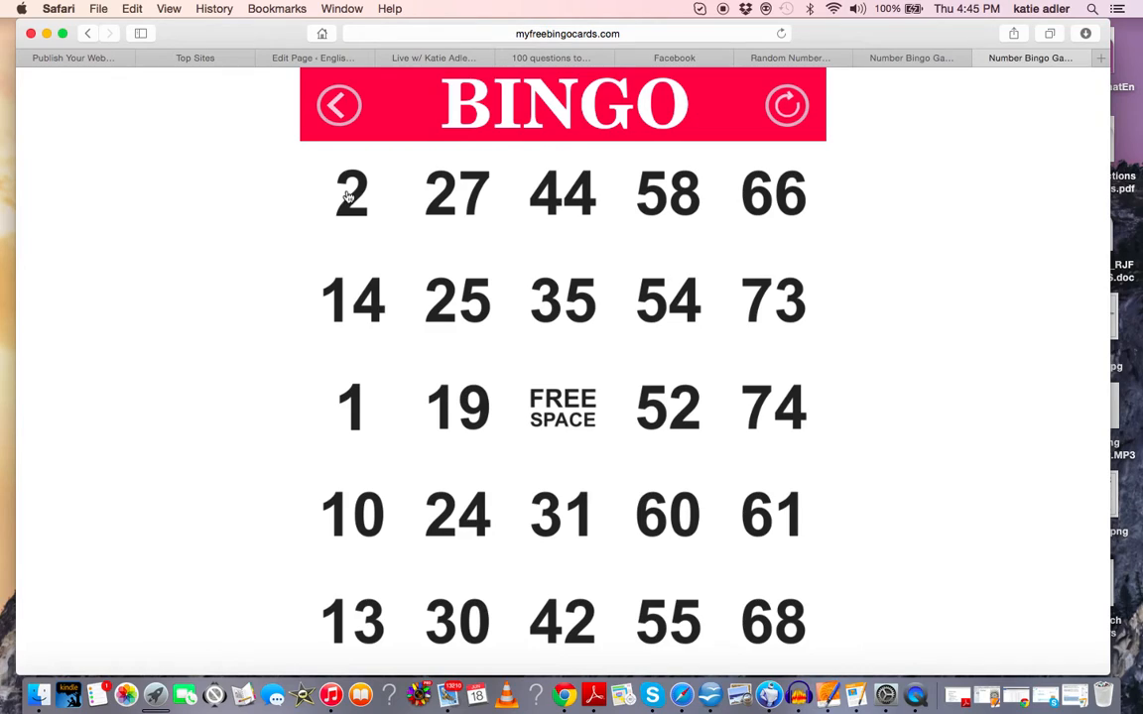
pyautogui.moveTo(799, 193)
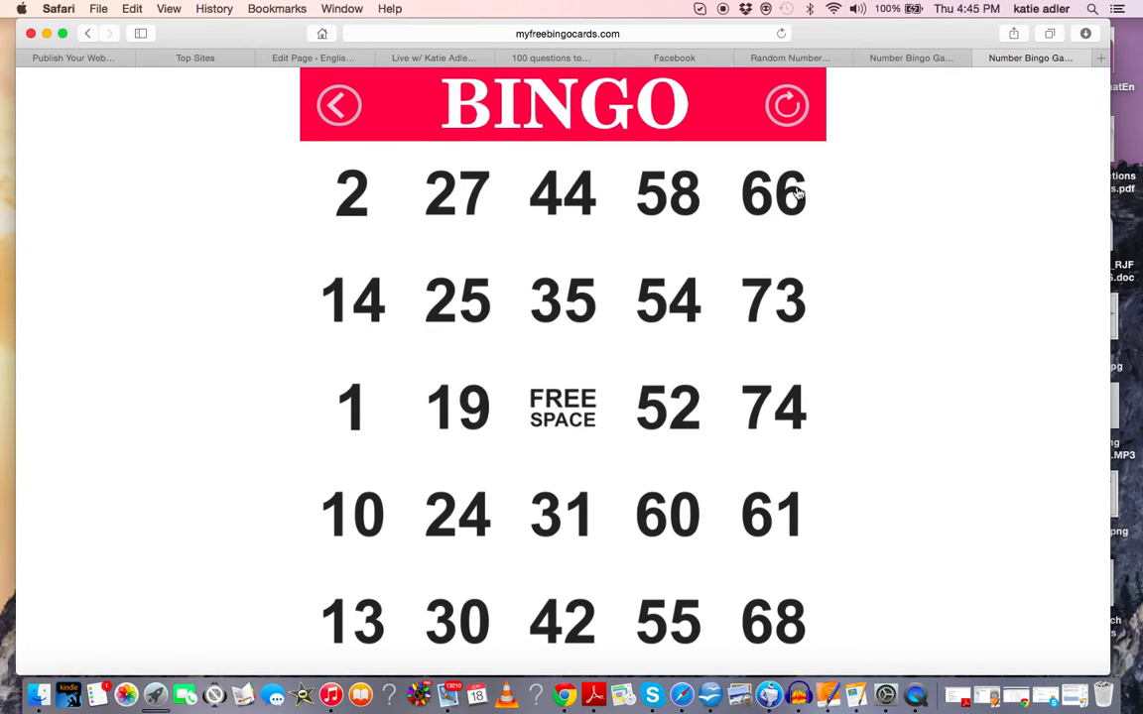
pyautogui.moveTo(345, 429)
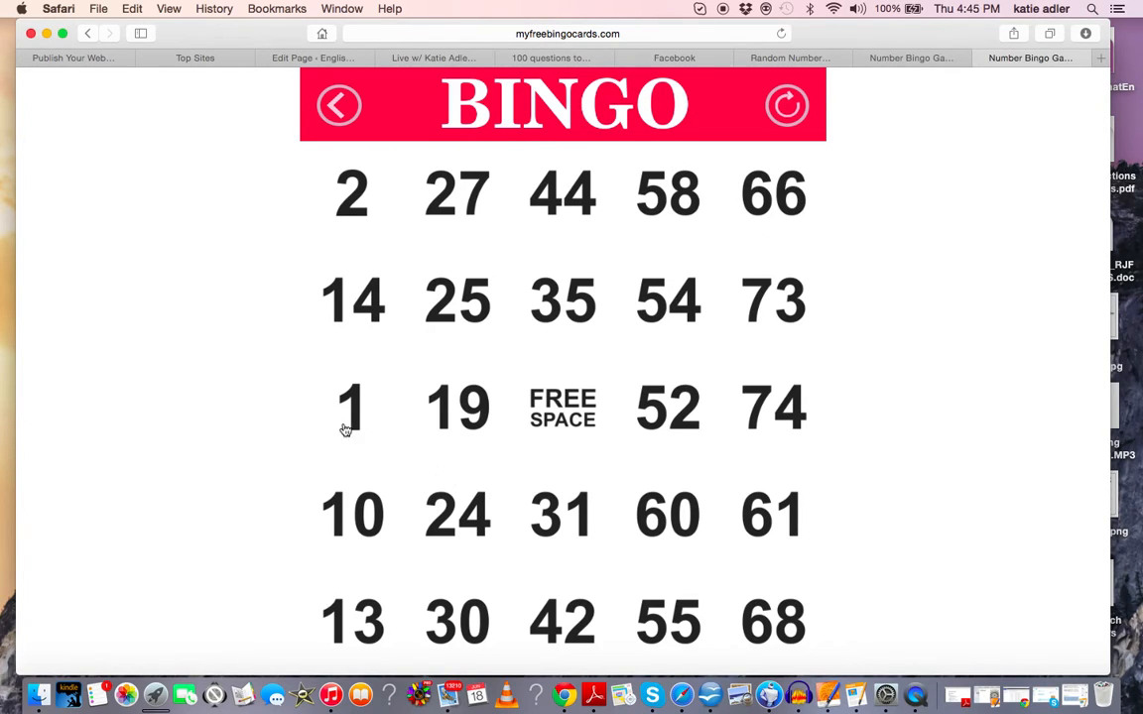
pyautogui.moveTo(673, 609)
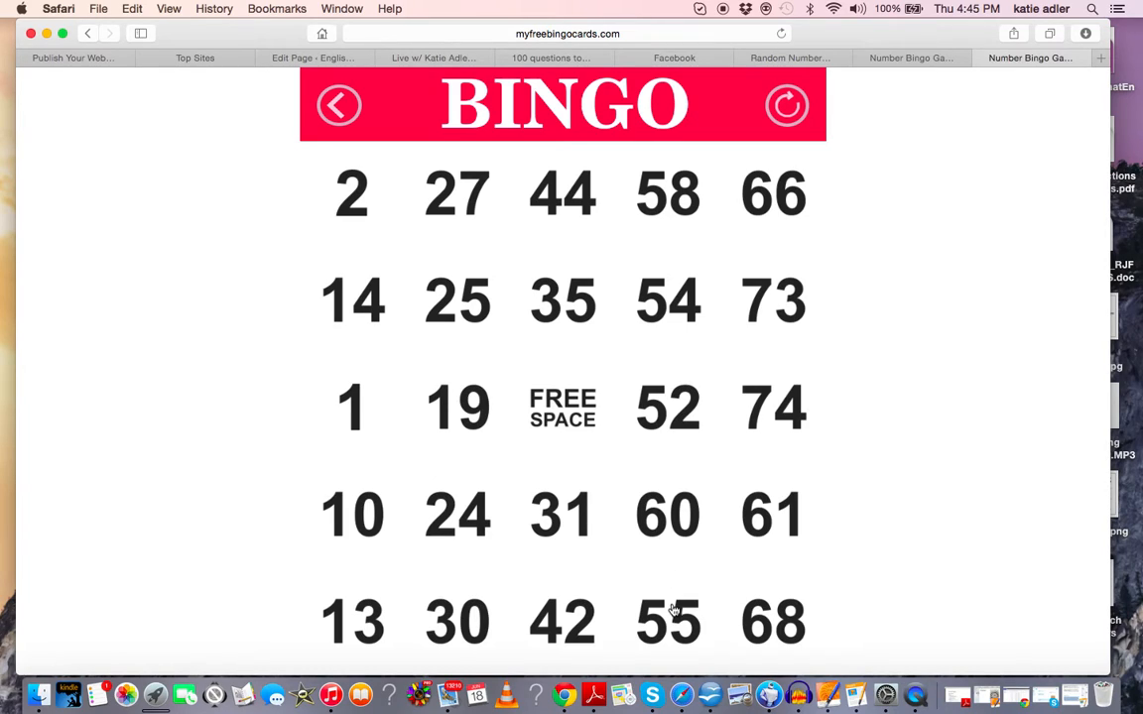
pyautogui.moveTo(783, 675)
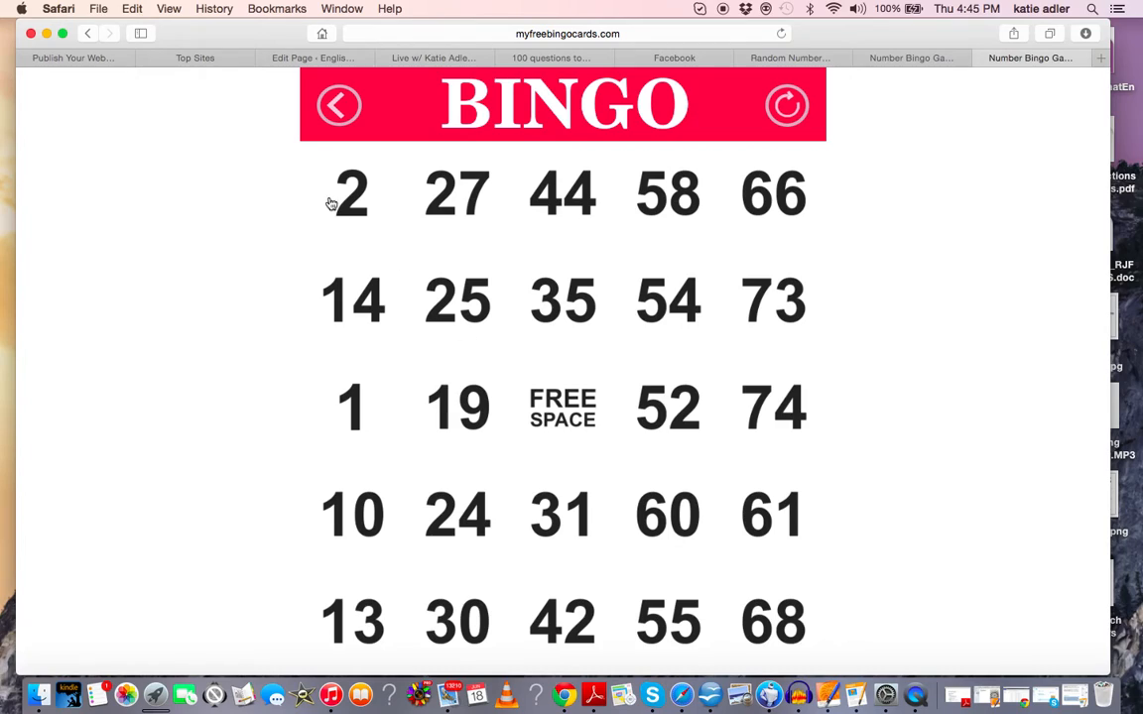
pyautogui.moveTo(269, 560)
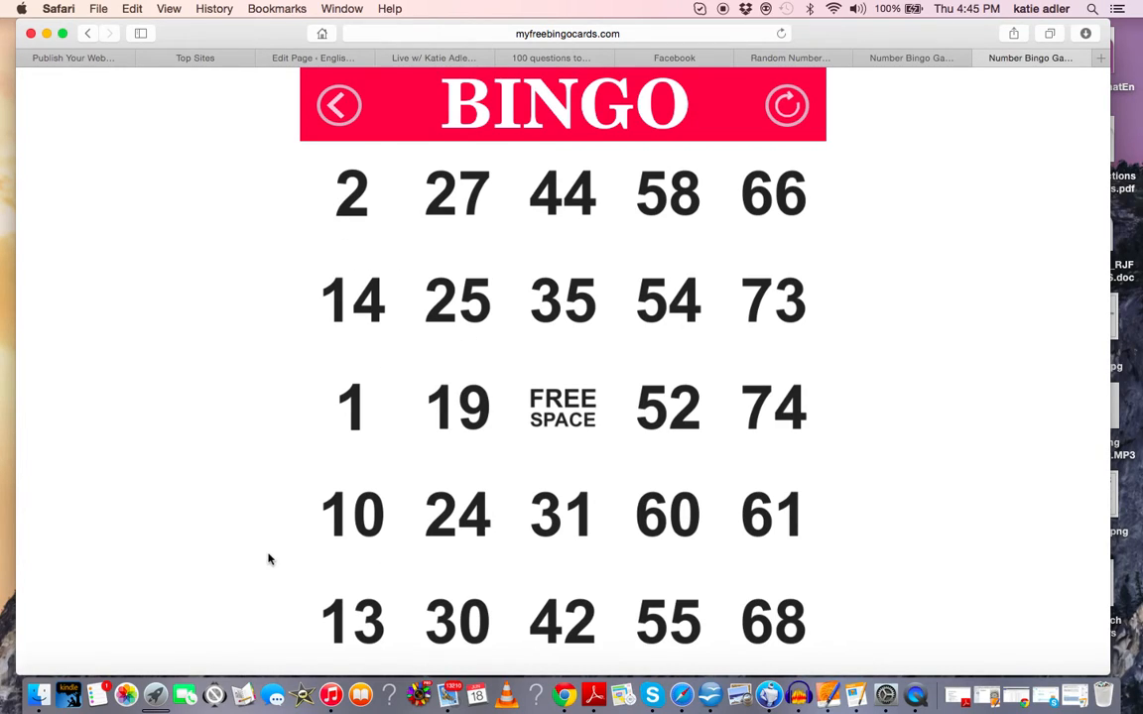